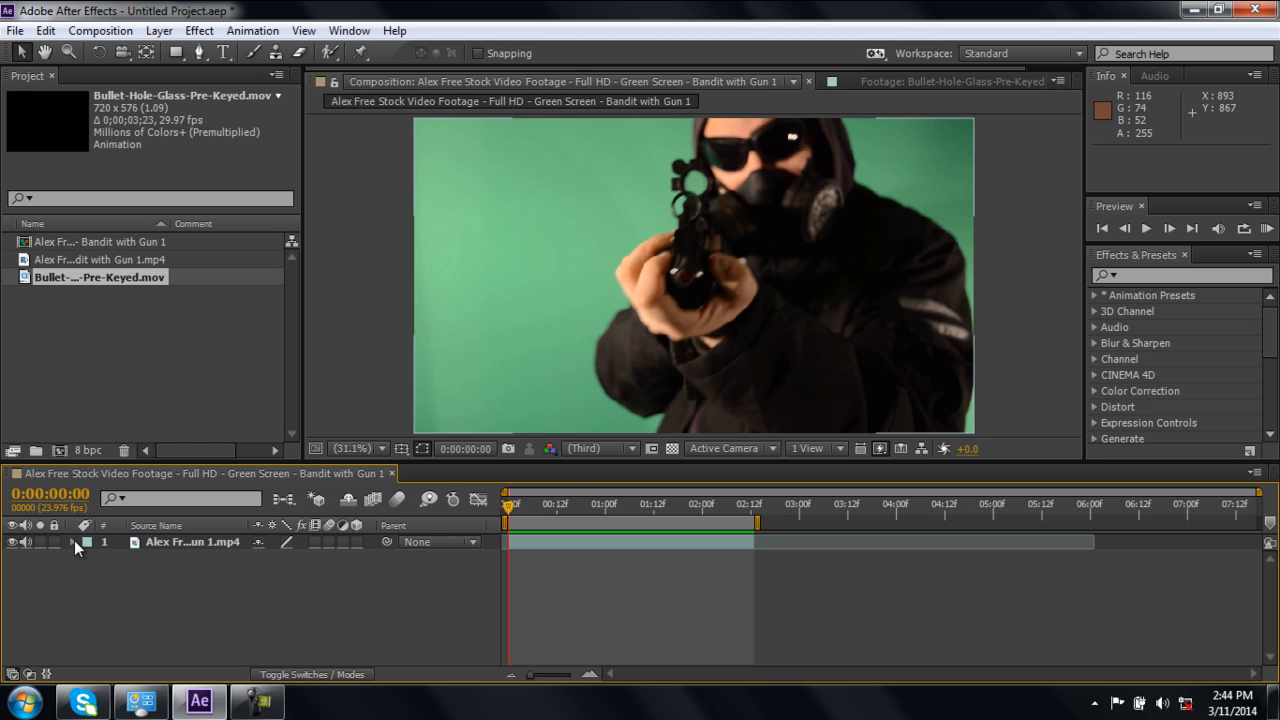
# - Twirl open the gunman layer to expose its Audio and Waveform properties
pyautogui.click(72, 540)
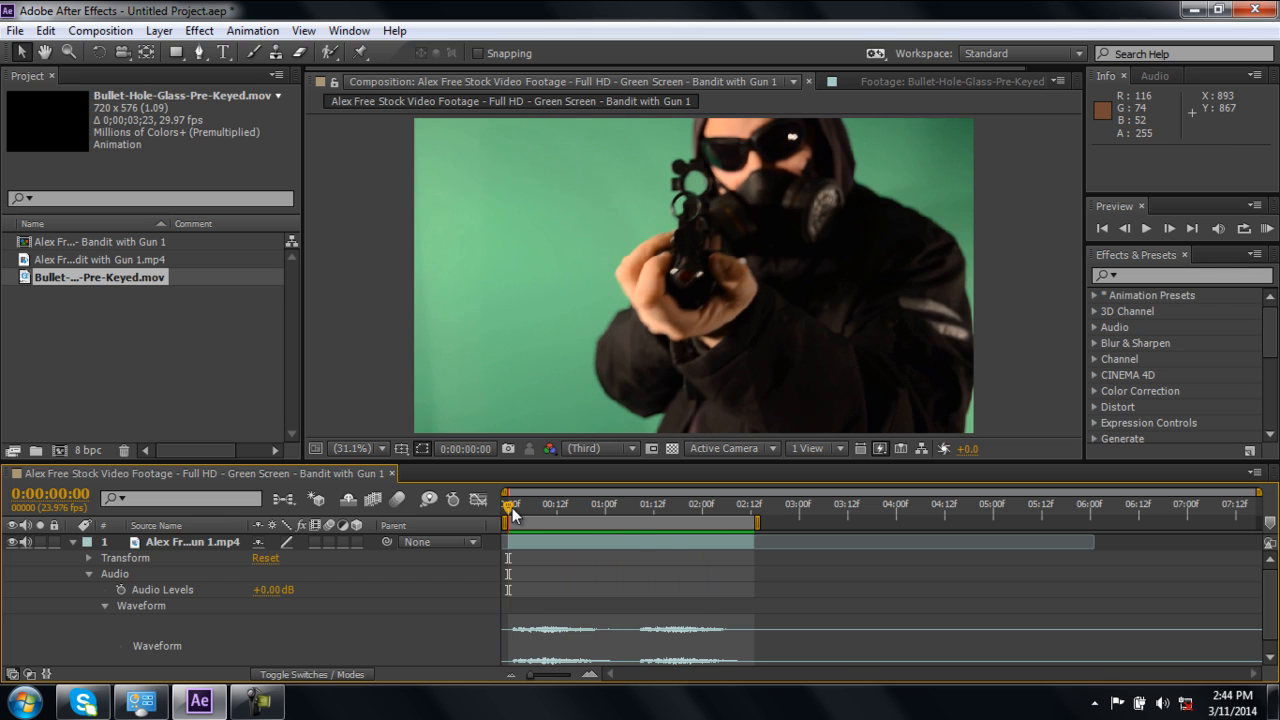
# - Select the gunman footage, then preview the Bullet Hole on Glass Pre-Keyed result on FootageCrate
pyautogui.click(100, 260)
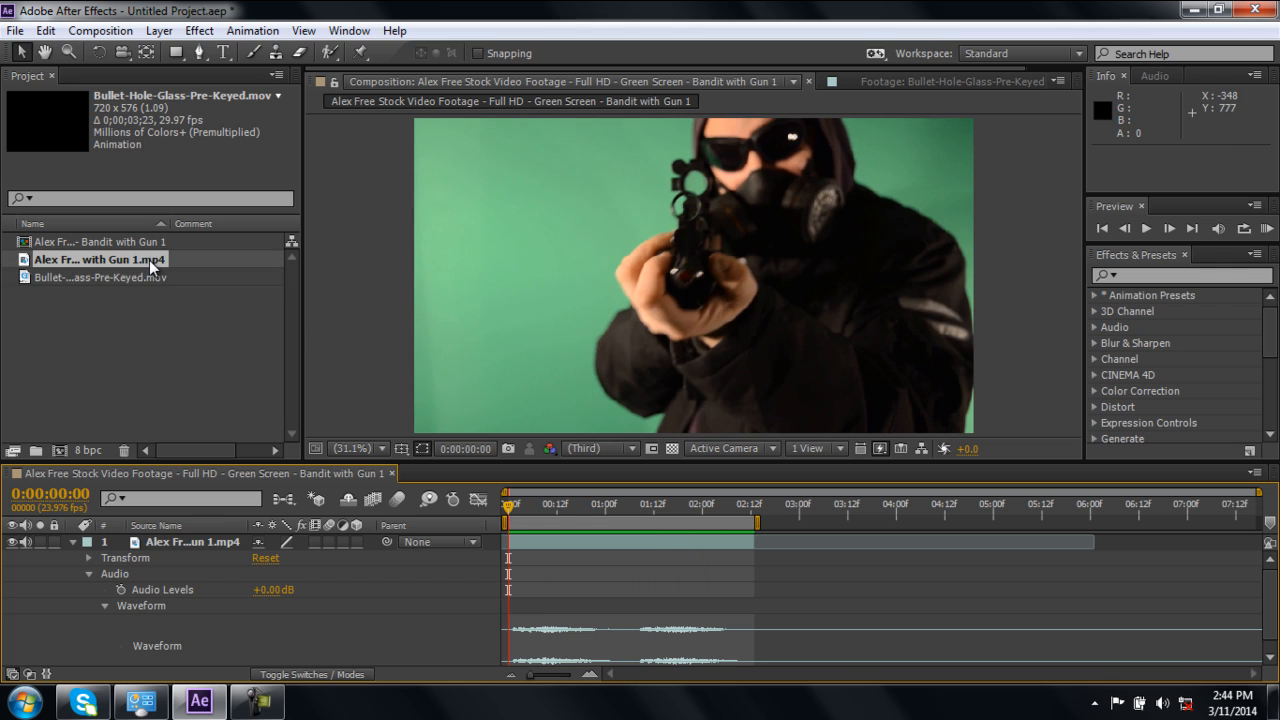
pyautogui.doubleClick(100, 276)
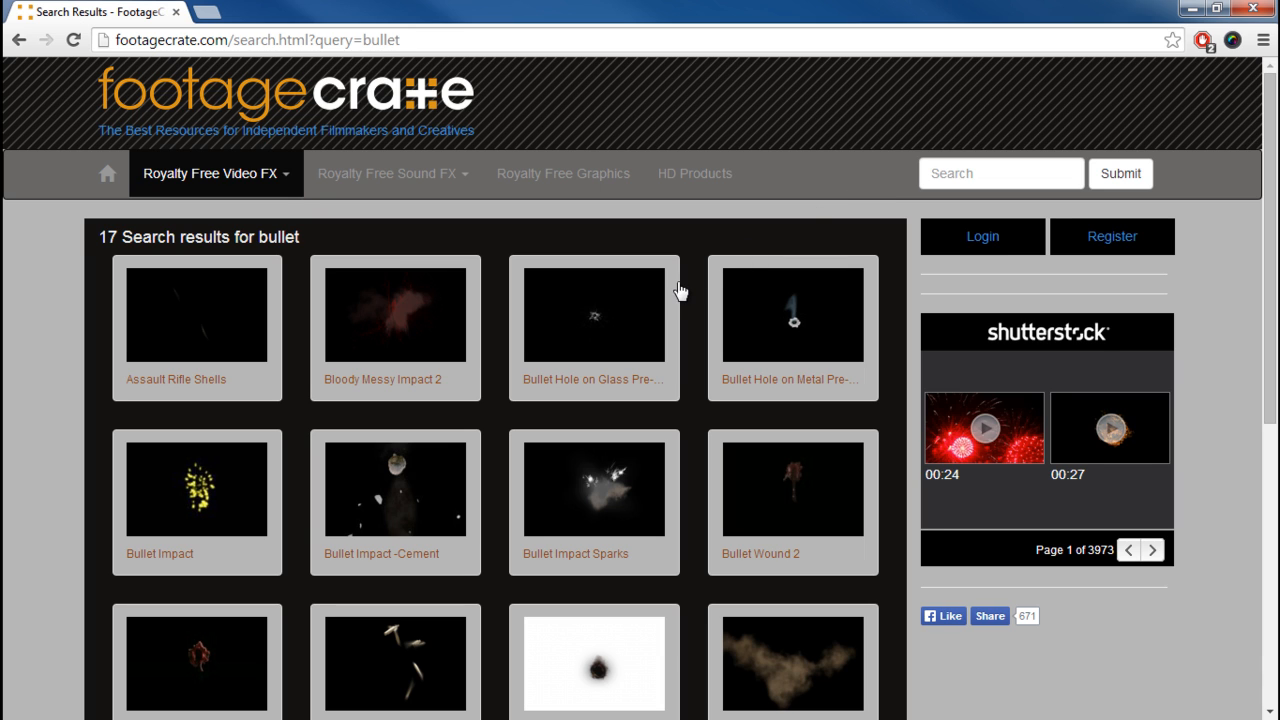
pyautogui.click(592, 316)
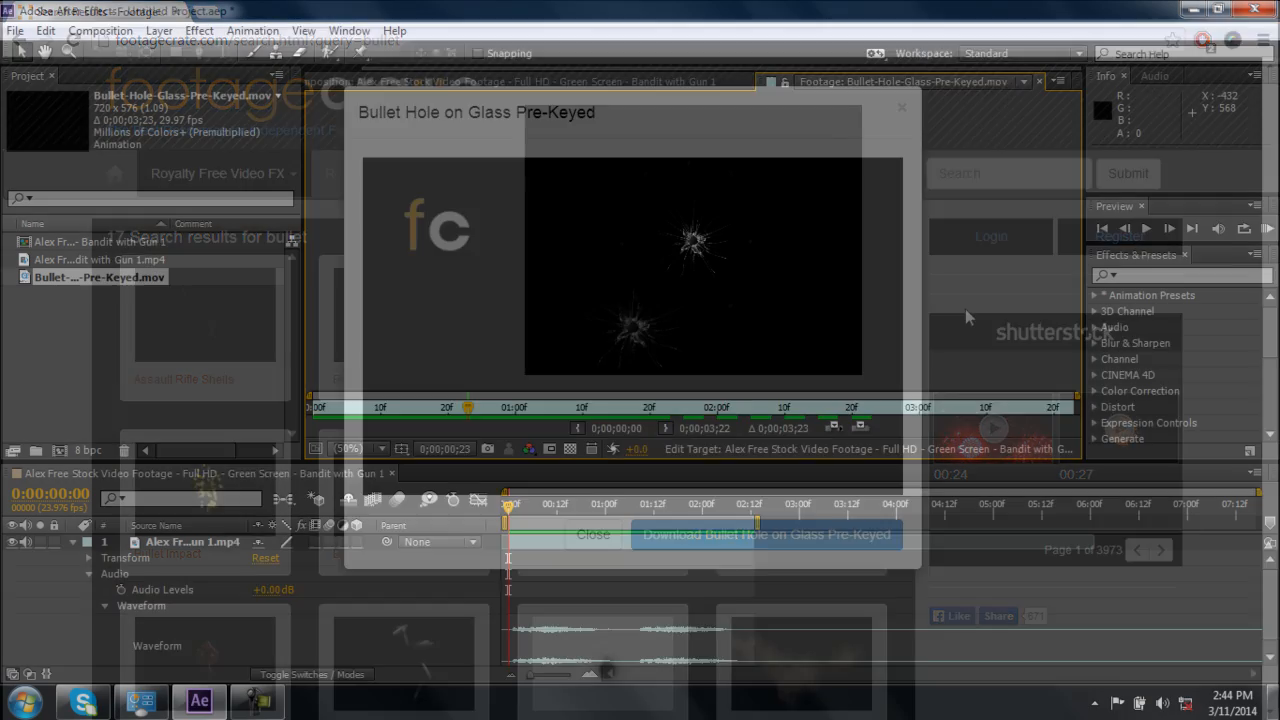
# - Place Bullet-Hole-Glass-Pre-Keyed.mov as a layer above the gunman footage
pyautogui.click(900, 108)
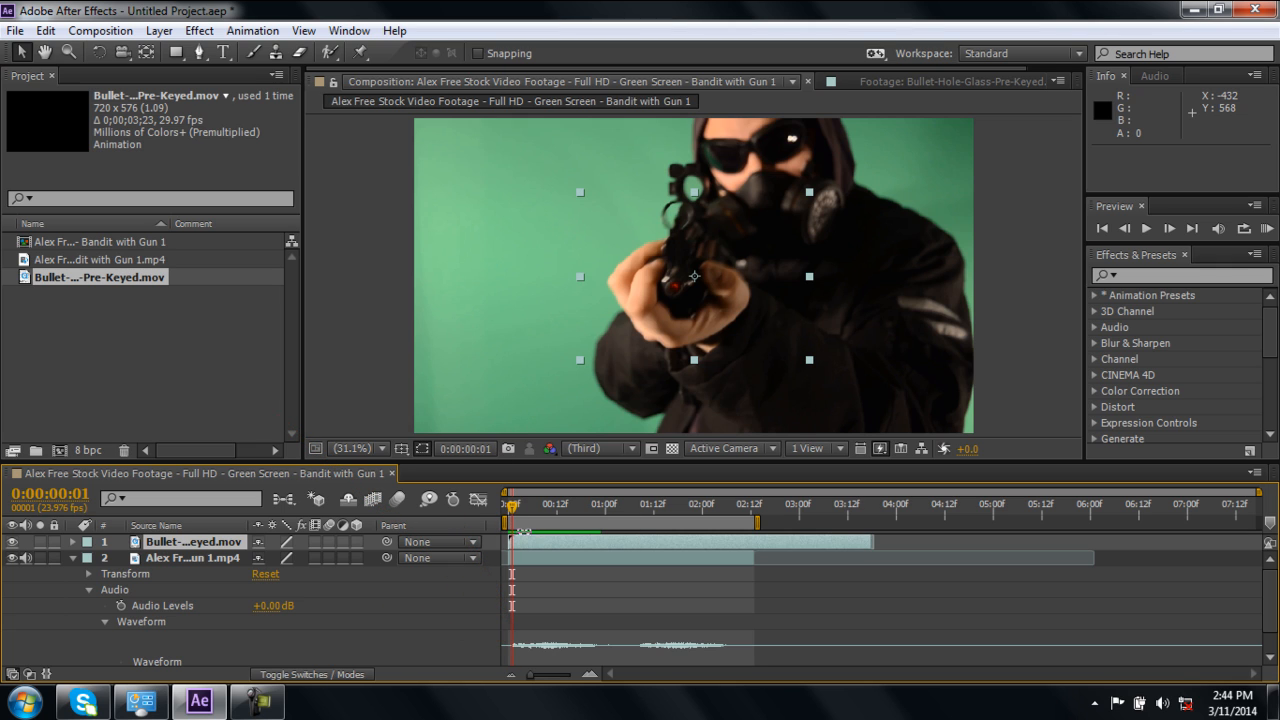
# - Move to the first gunshot frame and align the bullet-hole layer's start and position to it
pyautogui.click(544, 504)
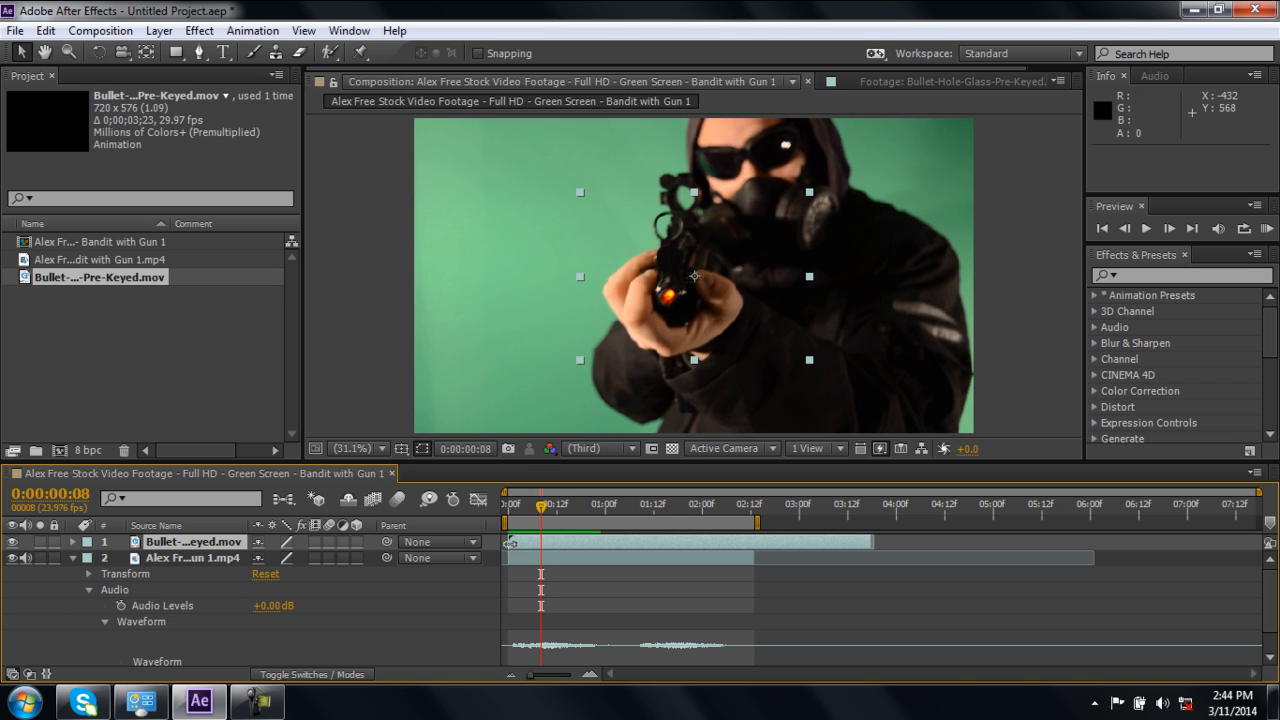
pyautogui.click(556, 540)
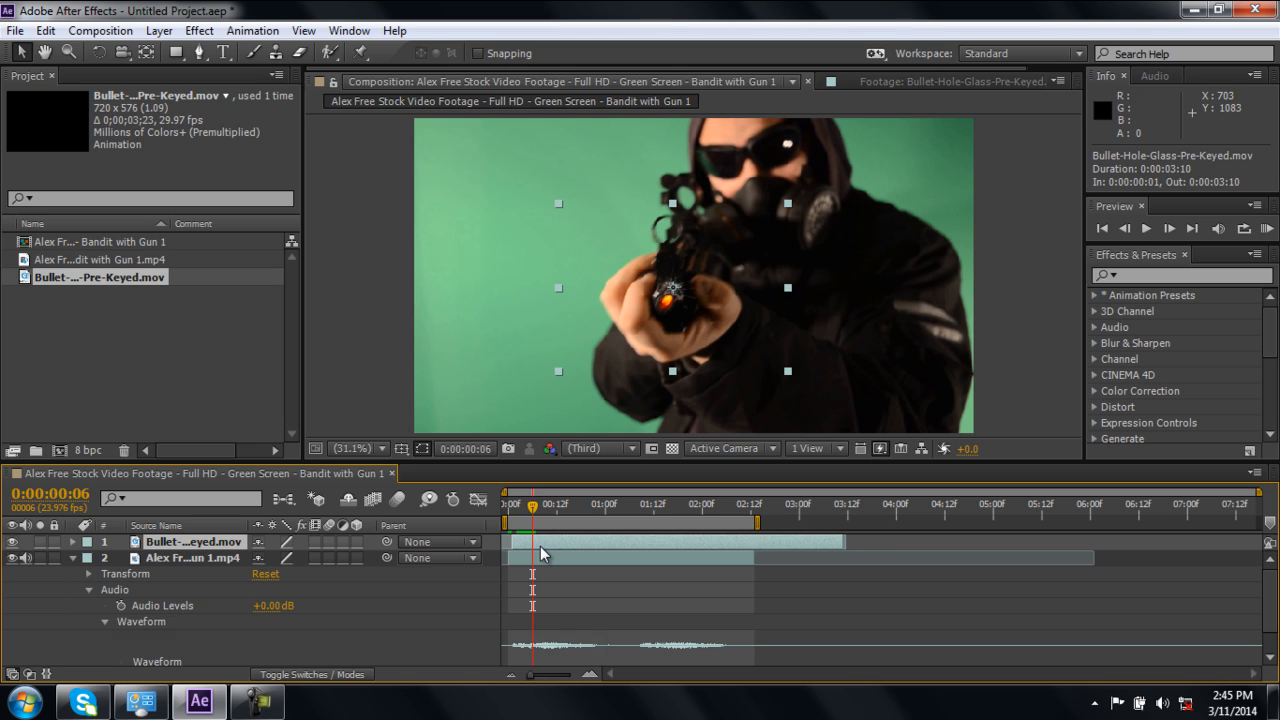
# - Duplicate the bullet-hole layer with Ctrl+D and move to the next gunshot frame for it
pyautogui.press('ctrl+d')
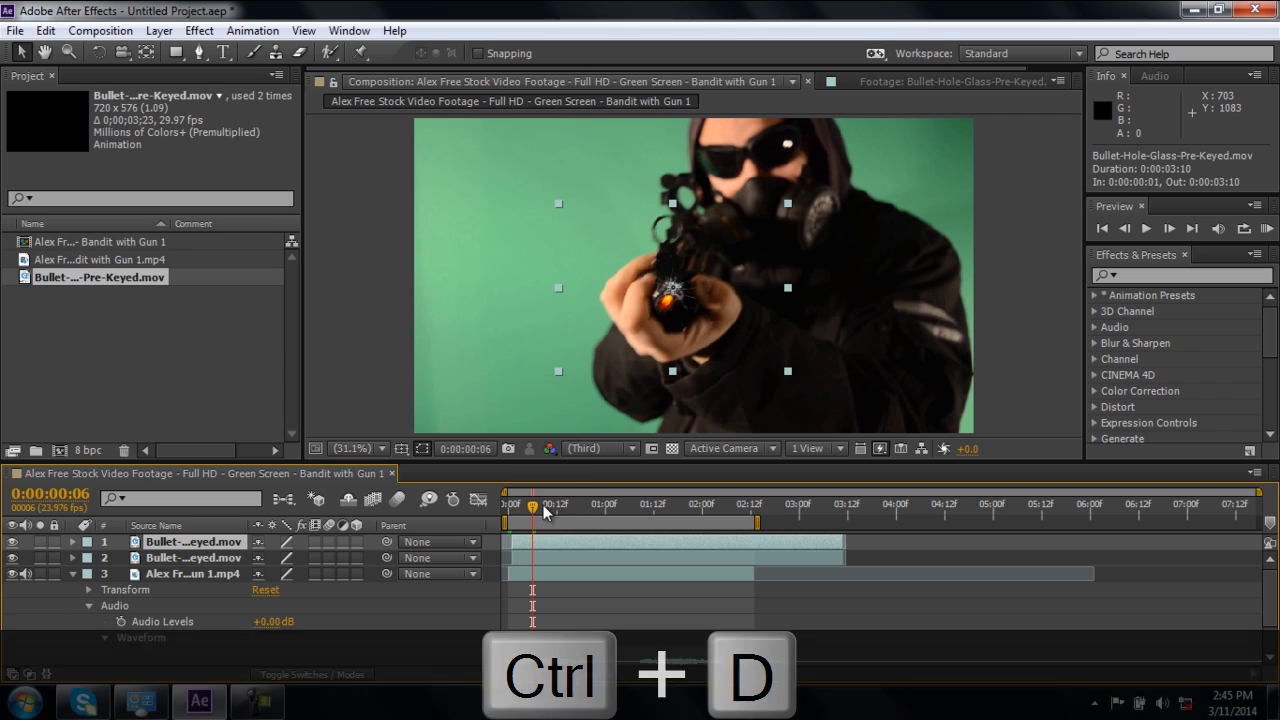
pyautogui.press('ctrl+d')
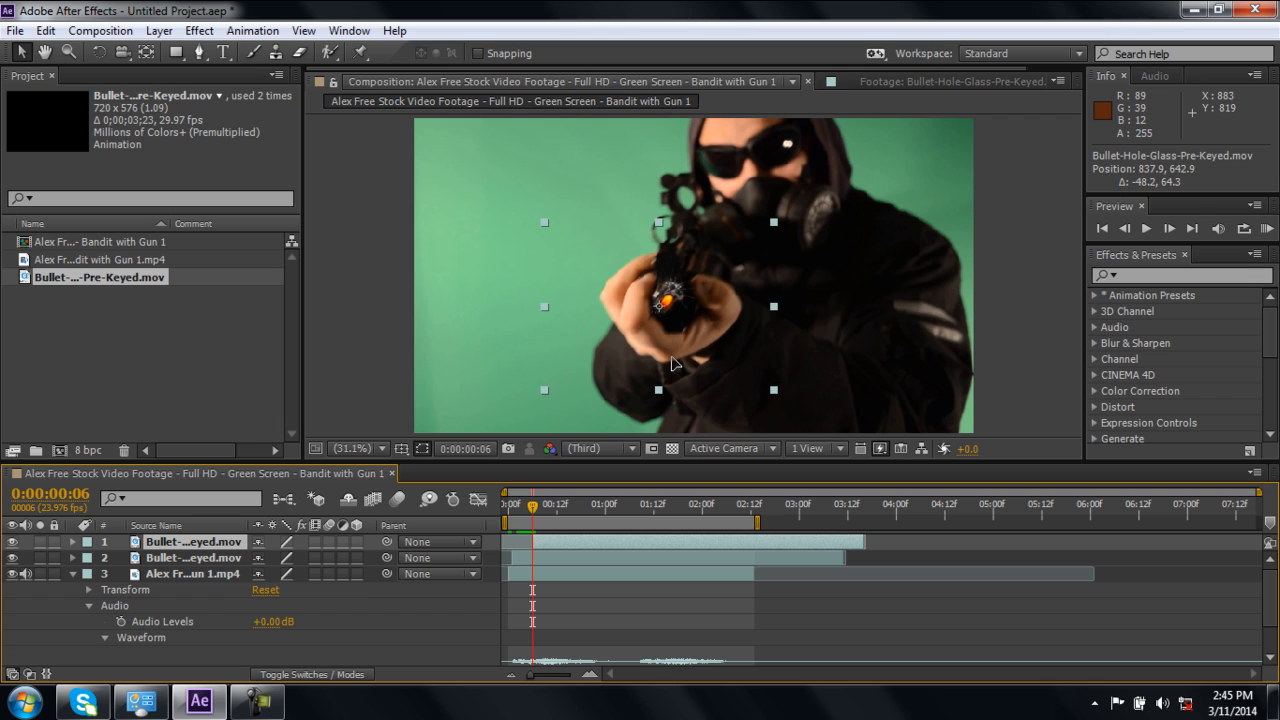
pyautogui.click(548, 504)
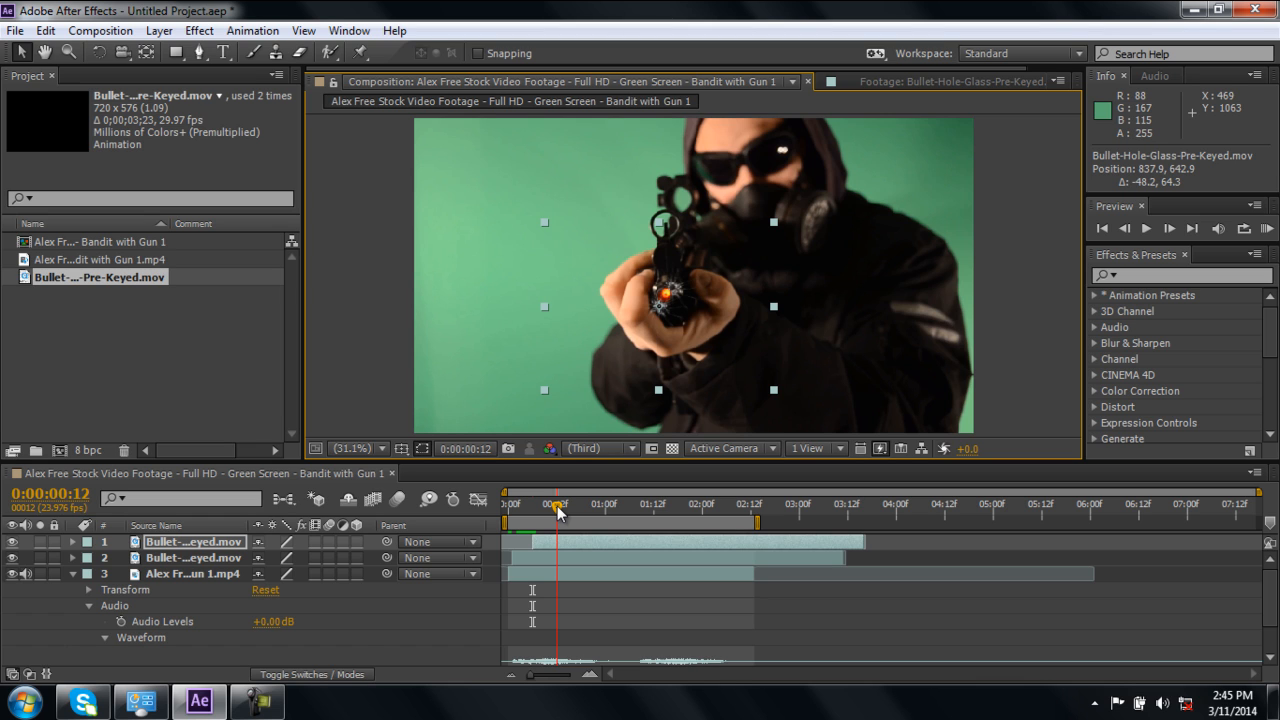
# - Duplicate the bullet-hole layer again and set its in-point to the current gunshot frame
pyautogui.press('ctrl+d')
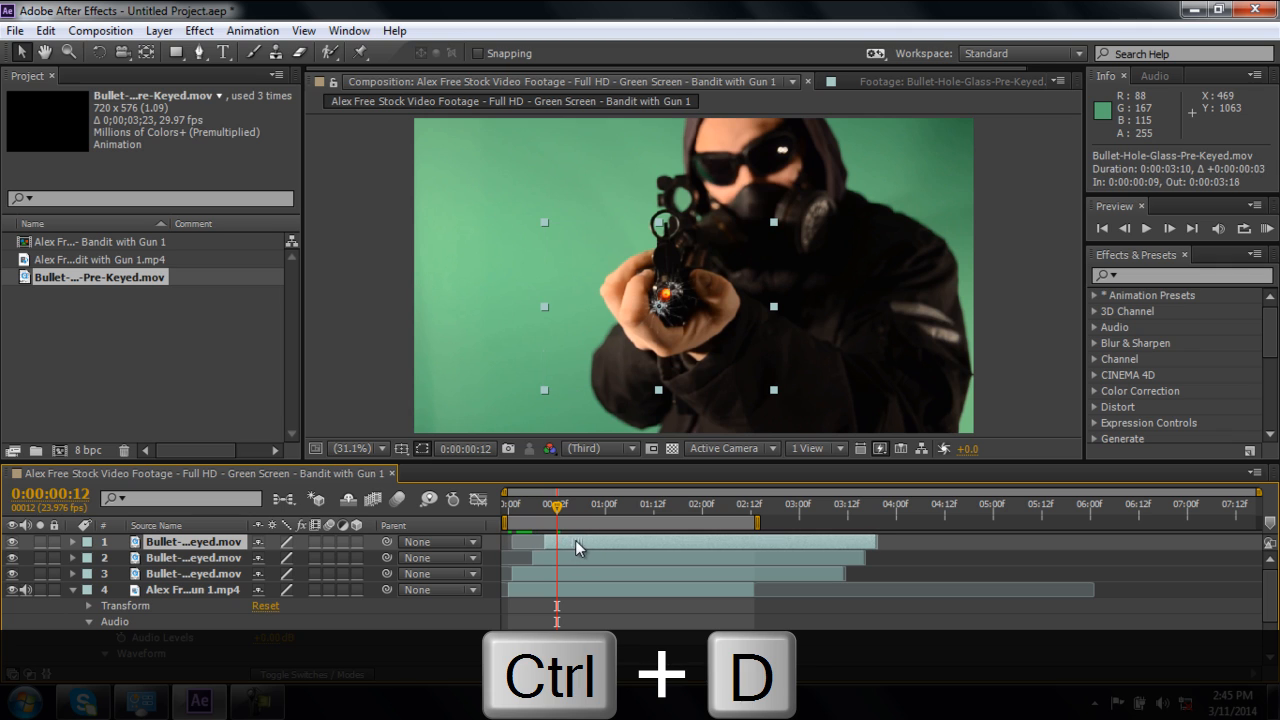
pyautogui.press('ctrl+d')
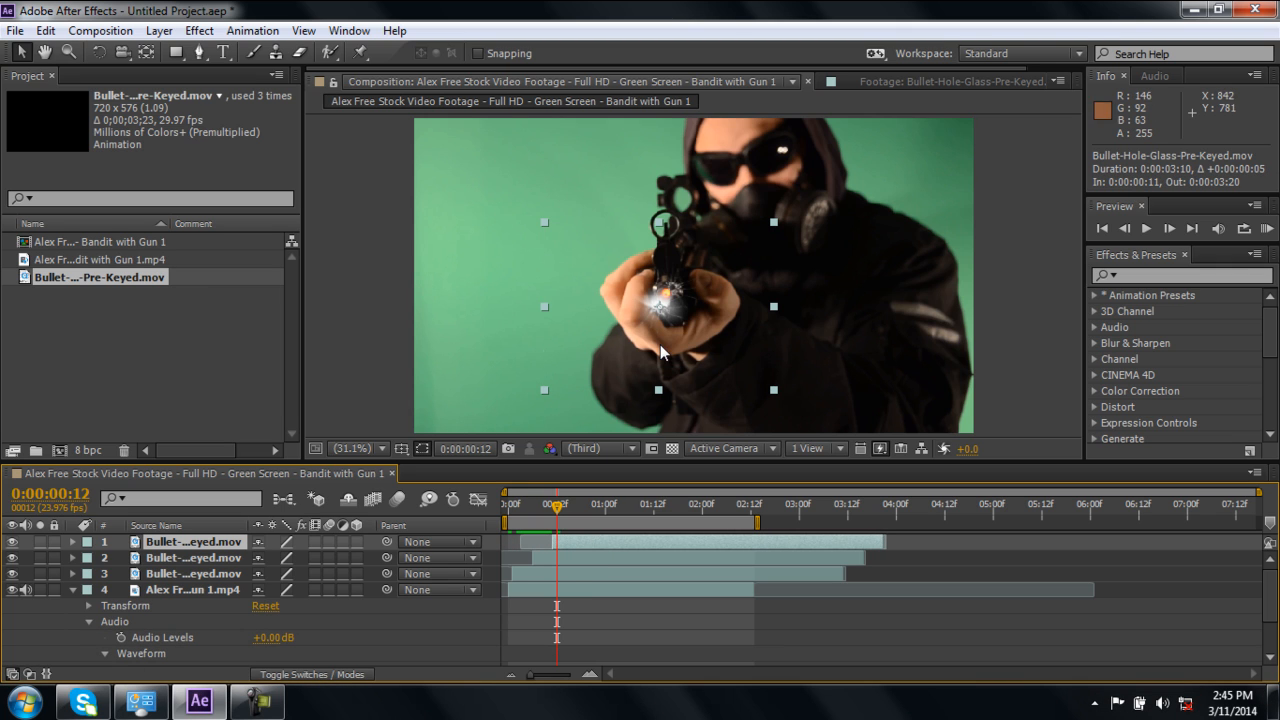